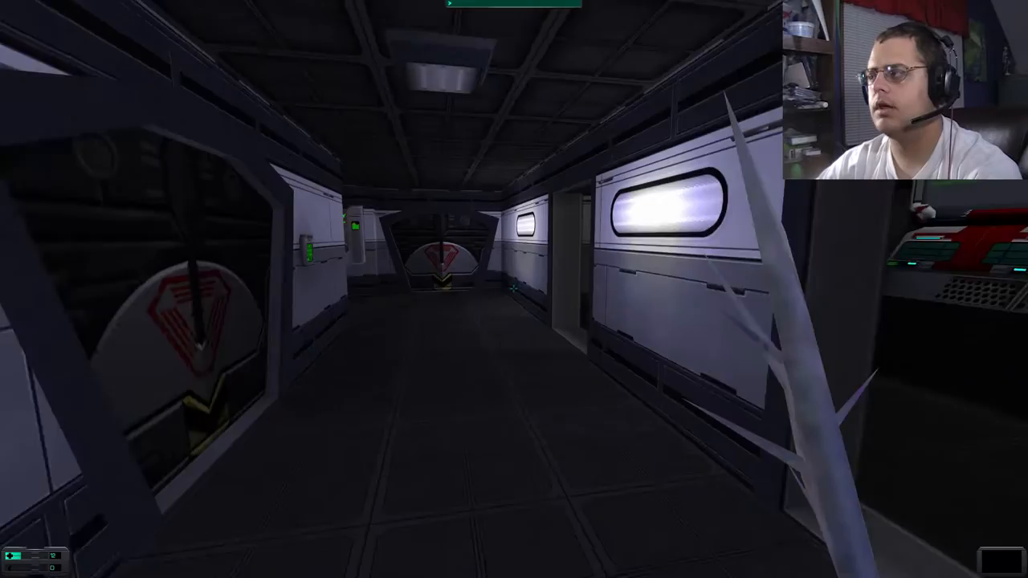
{"action": "mouse_move", "coordinate": [514, 289]}
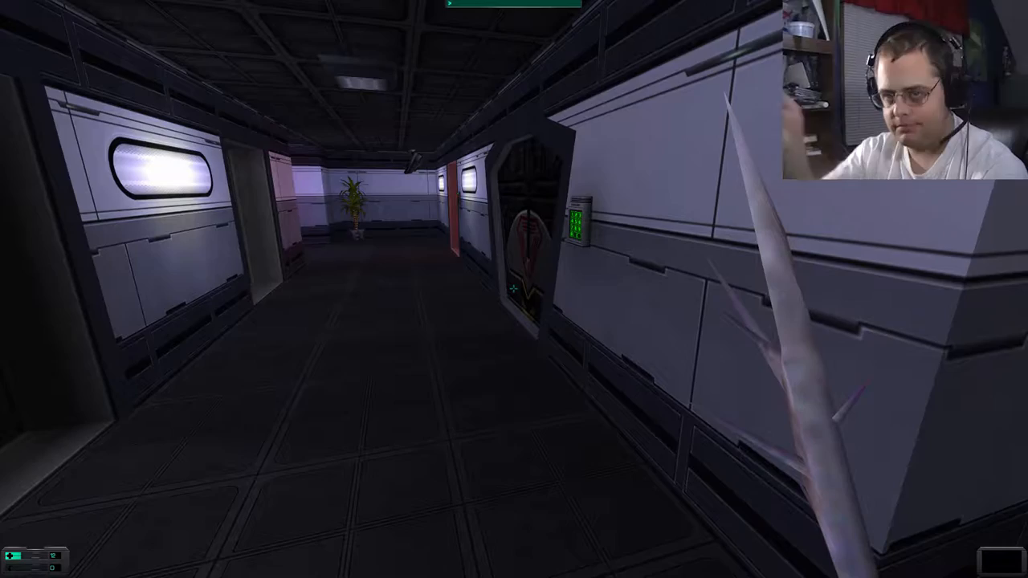
{"action": "mouse_move", "coordinate": [514, 290]}
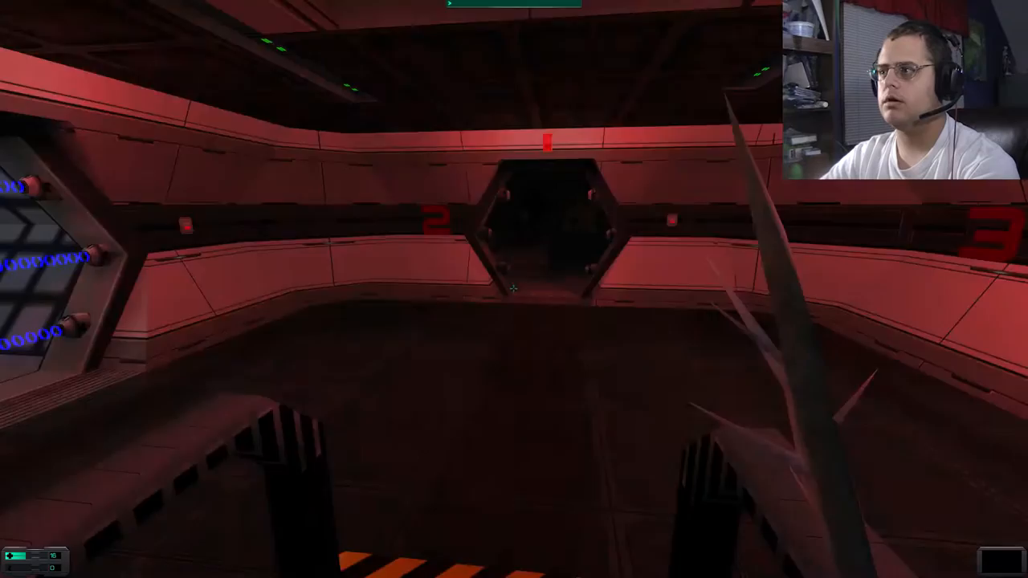
{"action": "mouse_move", "coordinate": [514, 289]}
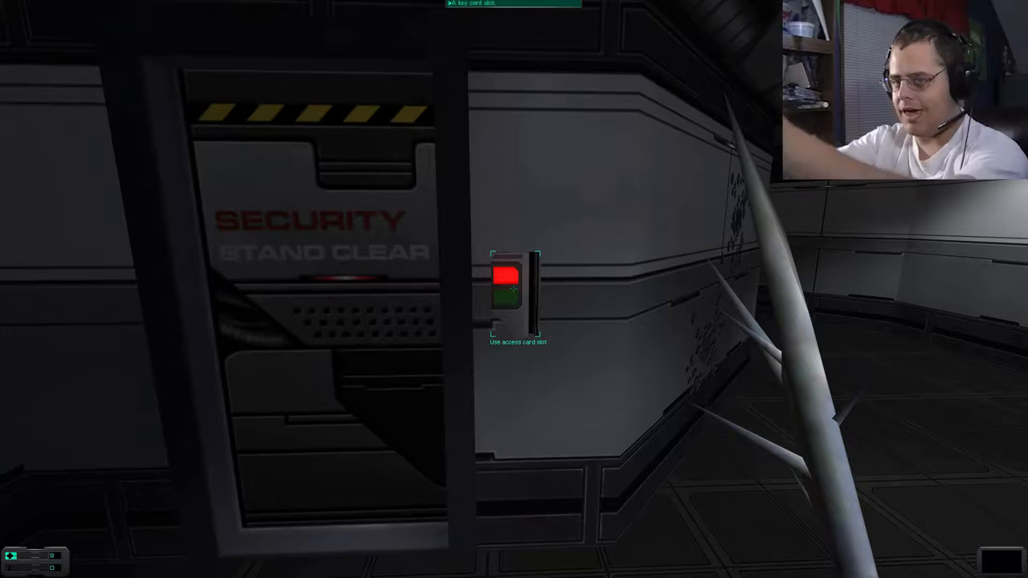
{"action": "left_click", "coordinate": [510, 290]}
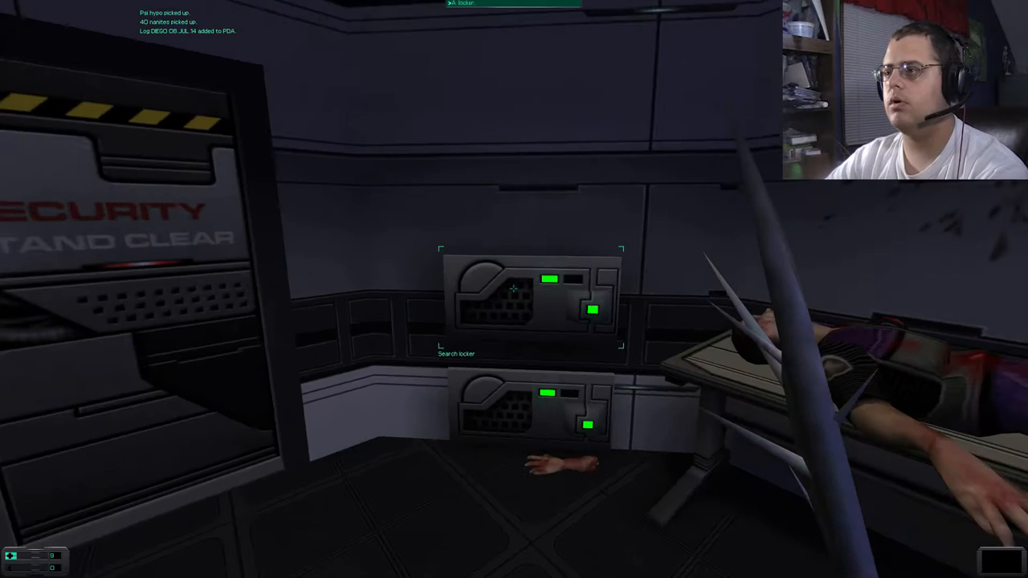
{"action": "left_click", "coordinate": [511, 289]}
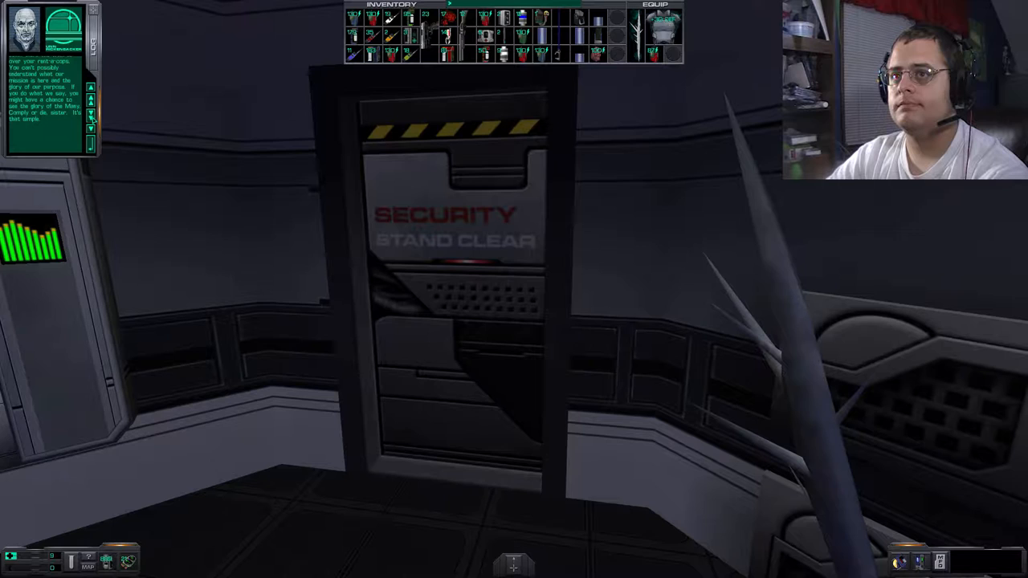
{"action": "mouse_move", "coordinate": [205, 159]}
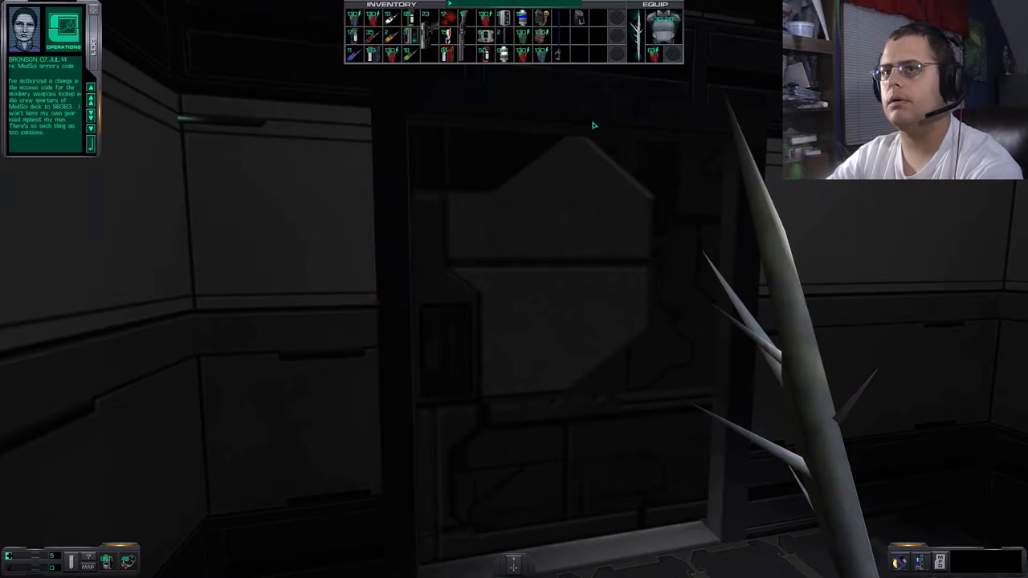
{"action": "mouse_move", "coordinate": [437, 146]}
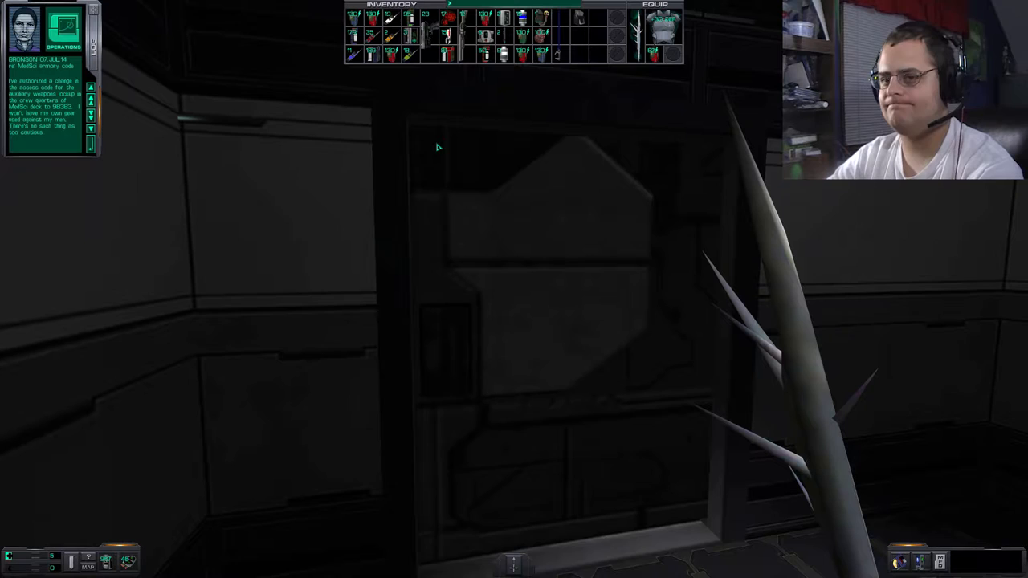
{"action": "mouse_move", "coordinate": [630, 265]}
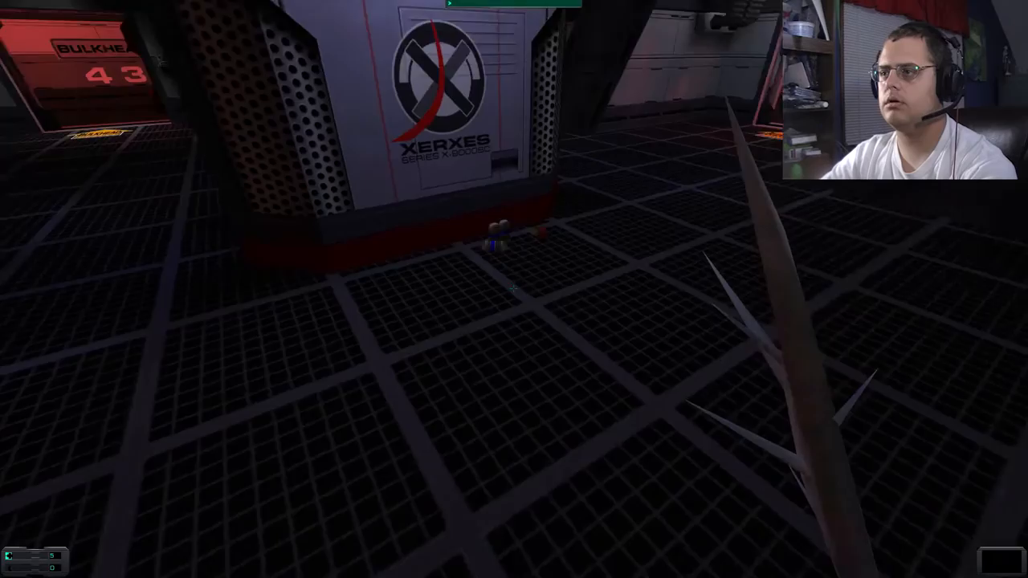
{"action": "mouse_move", "coordinate": [515, 289]}
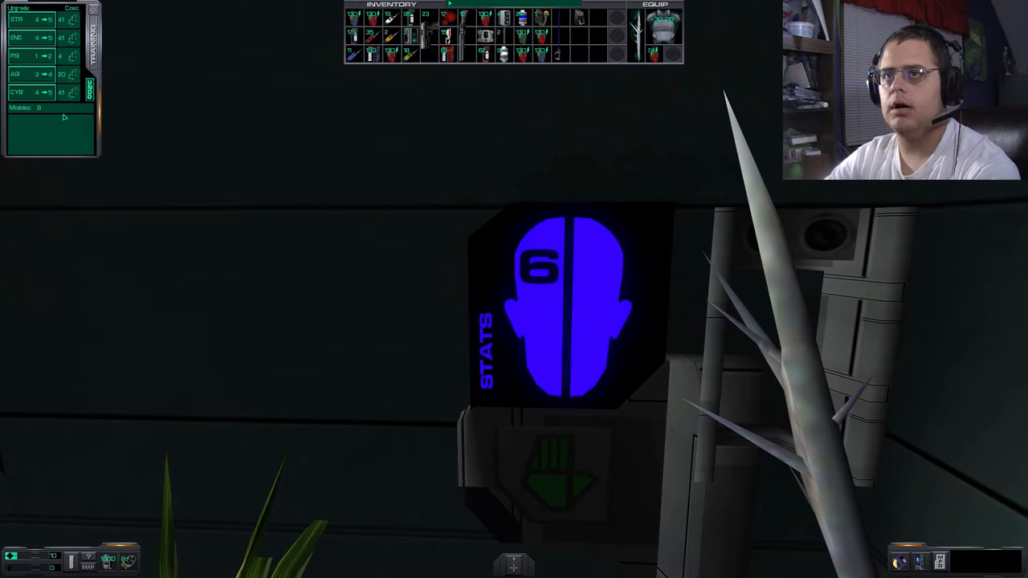
{"action": "mouse_move", "coordinate": [45, 94]}
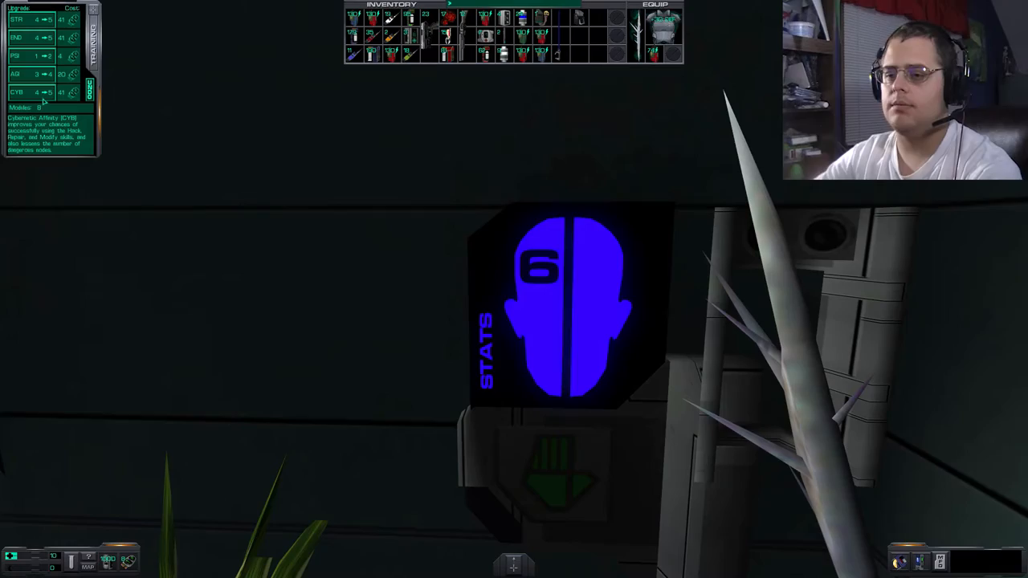